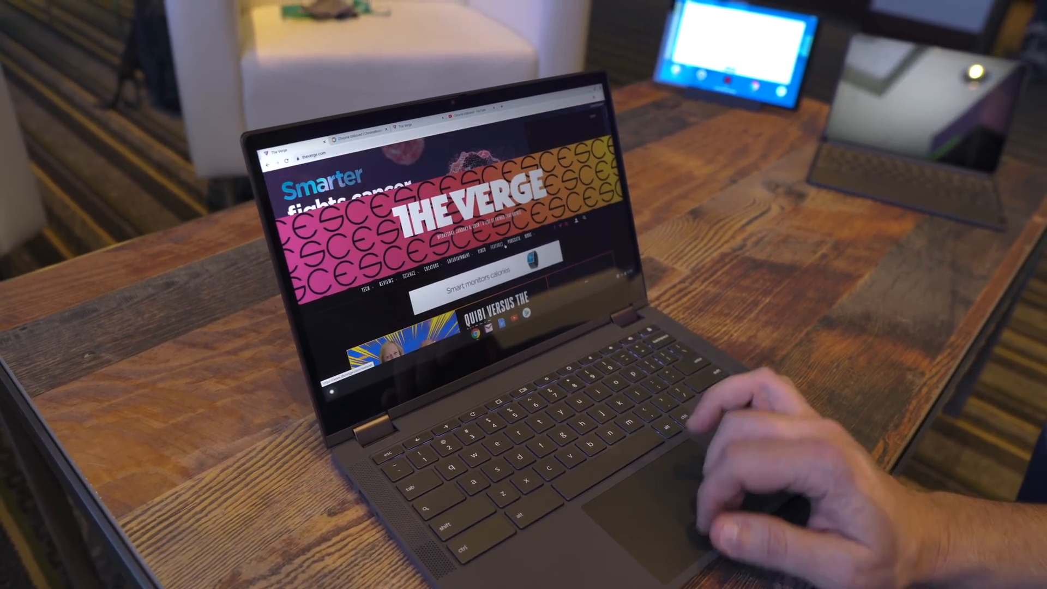
scroll(down, 3)
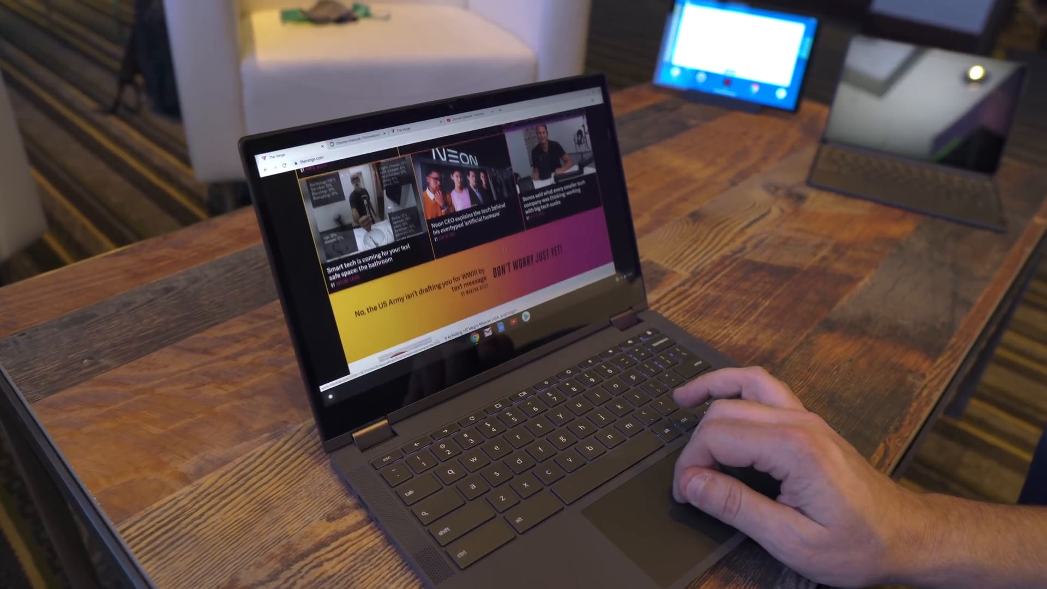